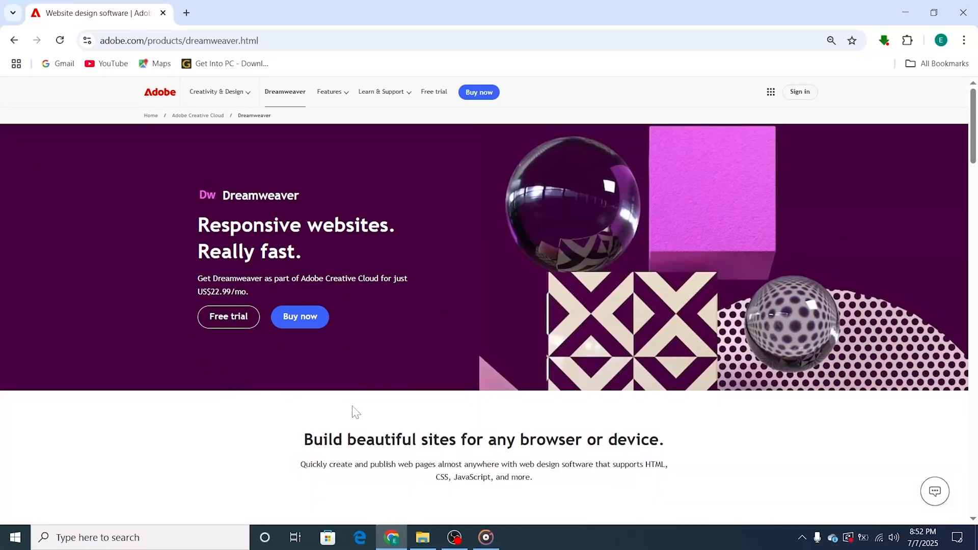
{"action": "mouse_move", "coordinate": [287, 380]}
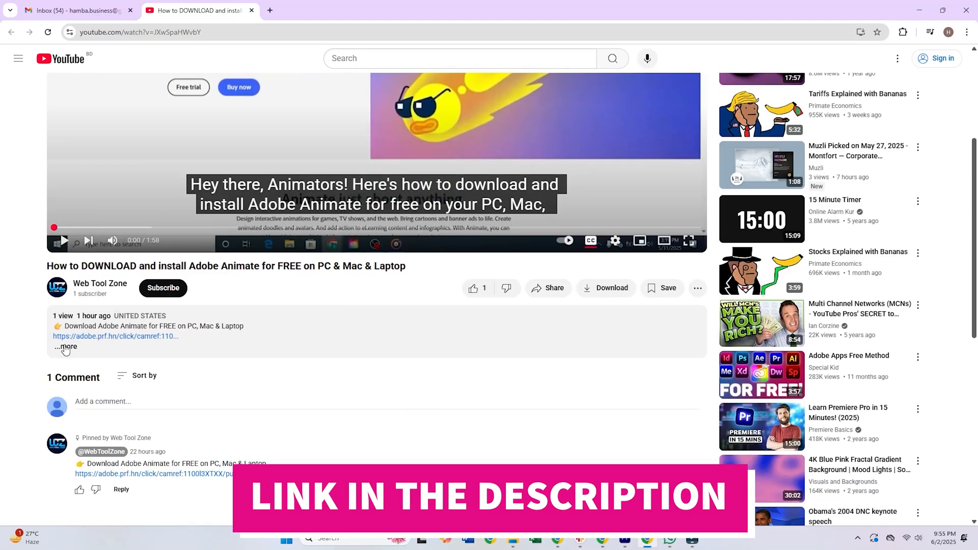
Step: Choose Dreamweaver's 7-day free trial and tick the Adobe Stock 7-day trial add-on
{"action": "left_click", "coordinate": [67, 347]}
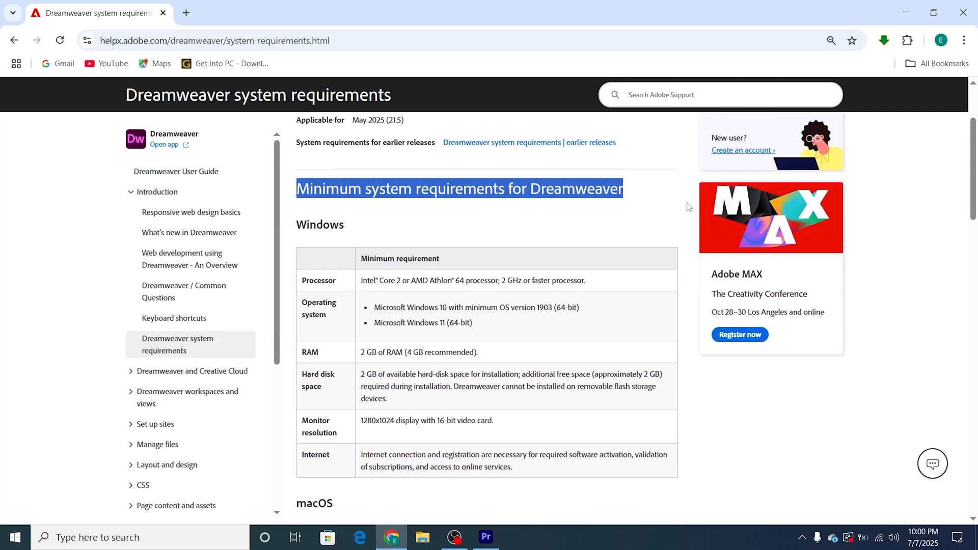
{"action": "scroll", "scroll_direction": "down", "scroll_amount": 3}
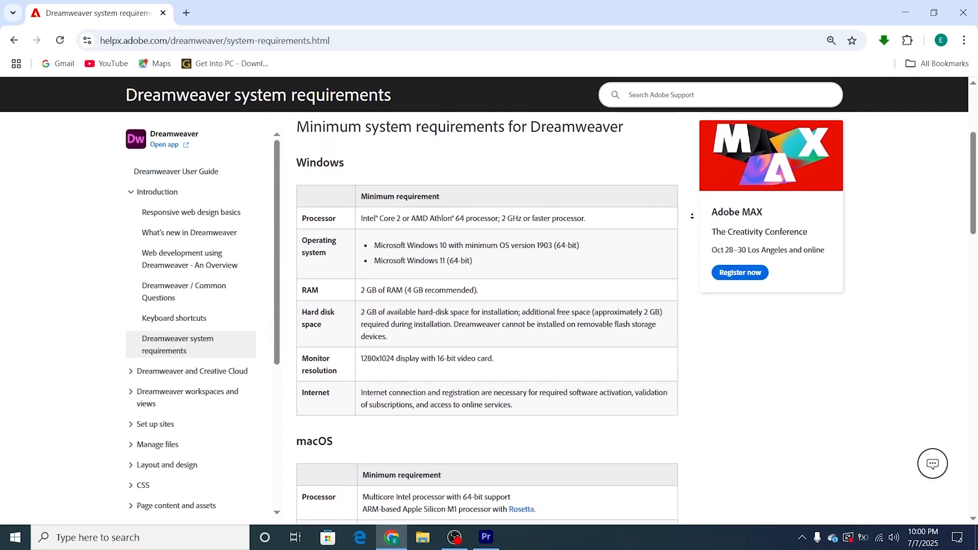
{"action": "scroll", "scroll_direction": "down", "scroll_amount": 3}
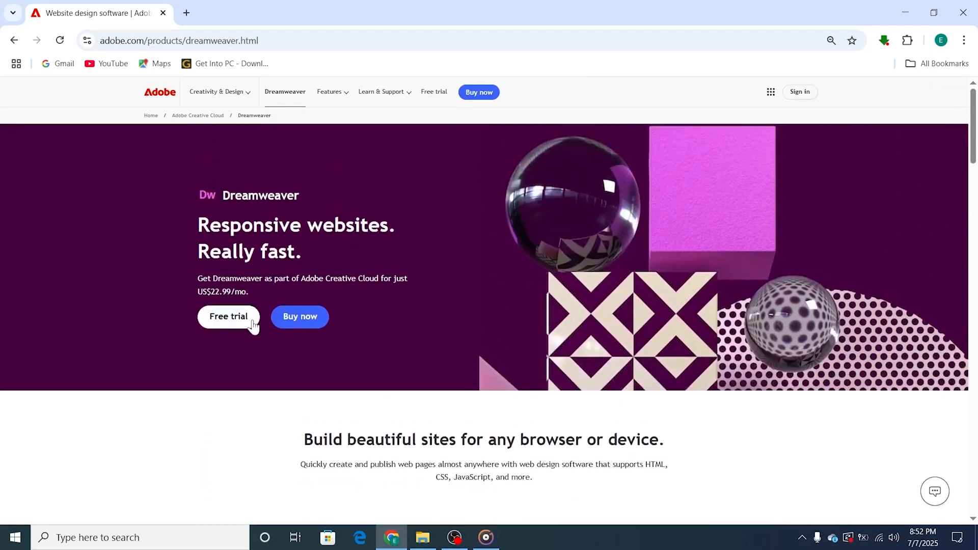
{"action": "left_click", "coordinate": [229, 316]}
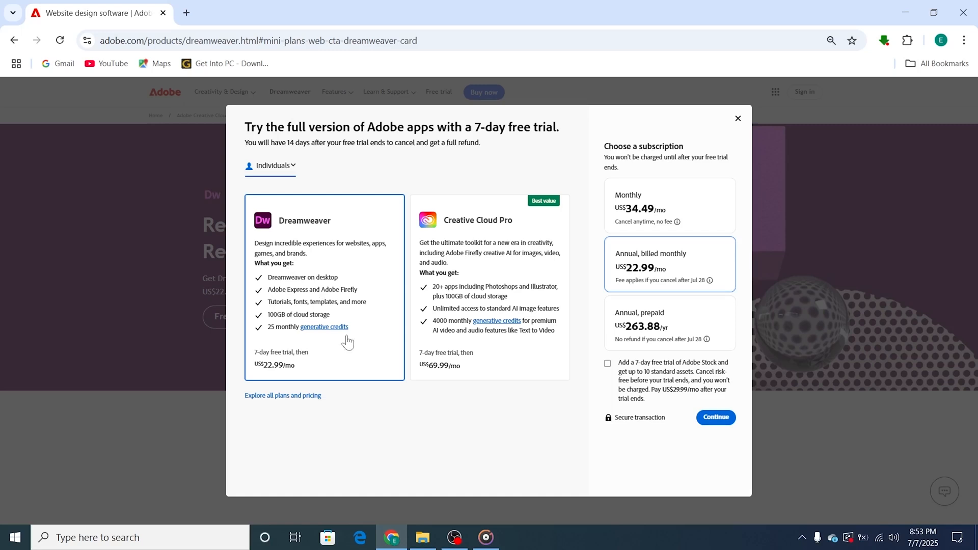
{"action": "mouse_move", "coordinate": [587, 365]}
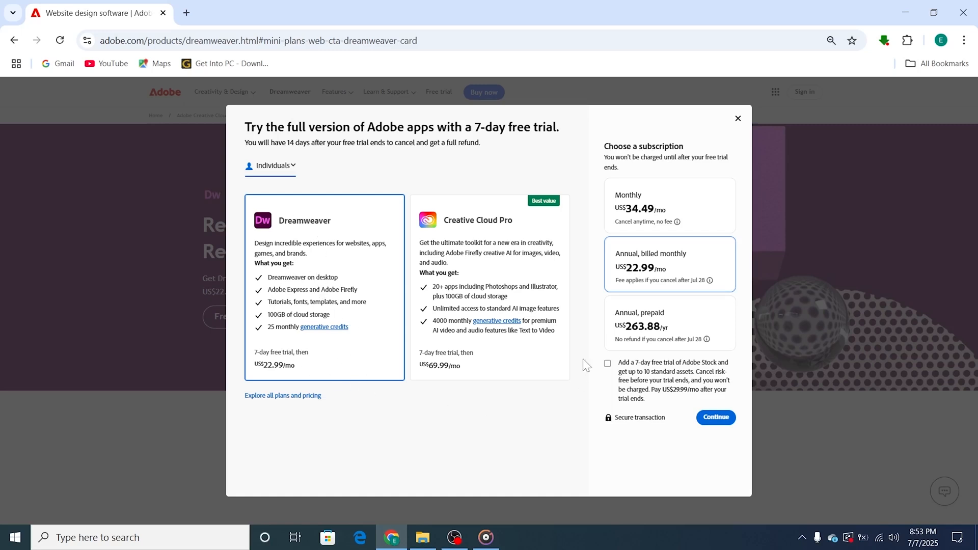
{"action": "mouse_move", "coordinate": [609, 363]}
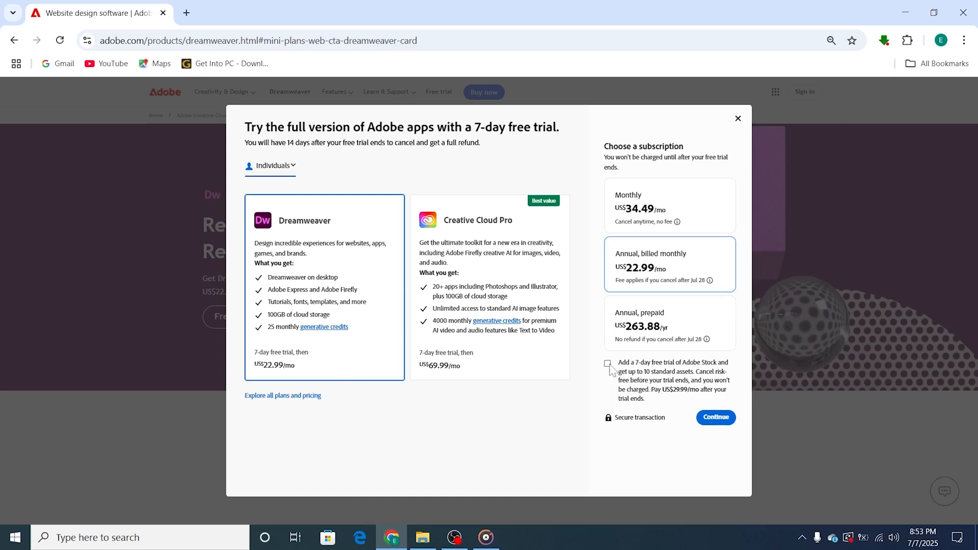
{"action": "left_click", "coordinate": [606, 364]}
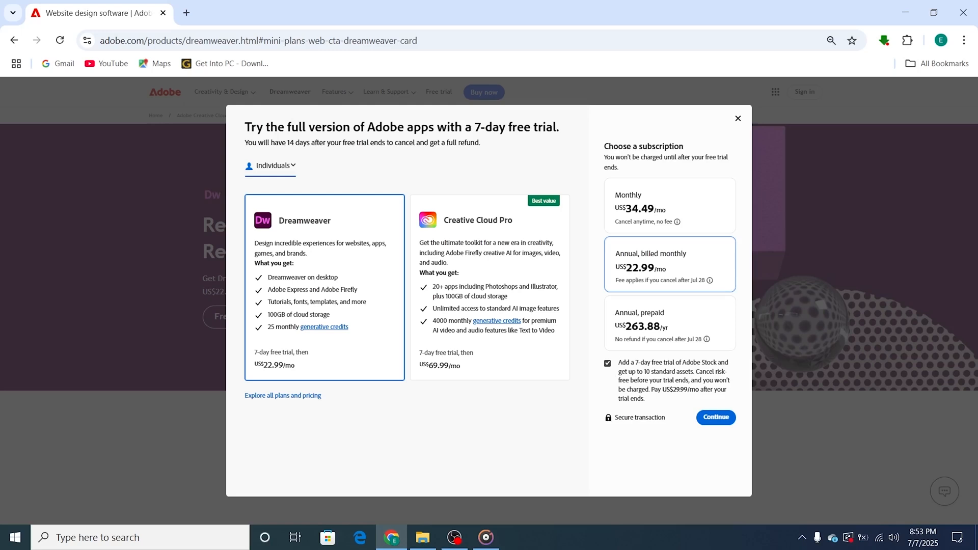
{"action": "mouse_move", "coordinate": [666, 413]}
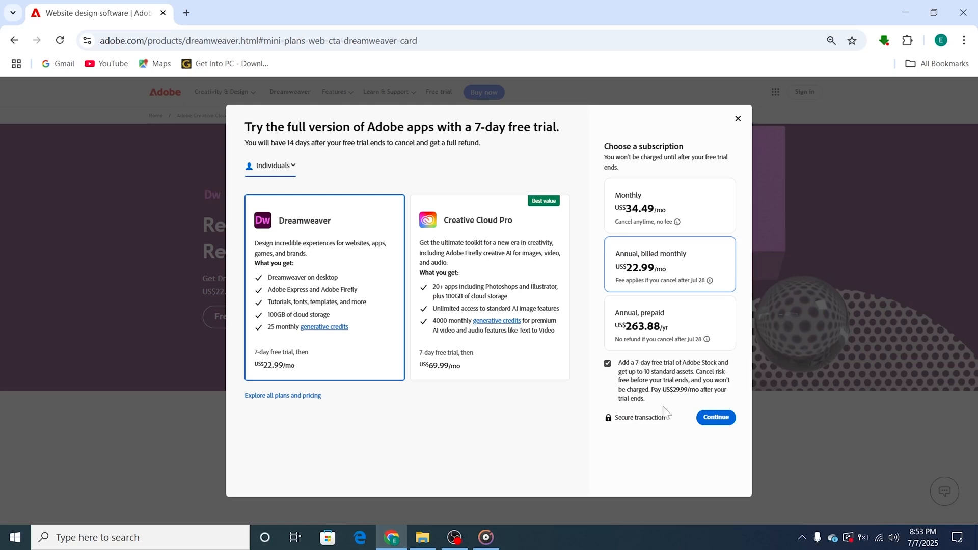
Step: Continue with the trial plan and sign in to Adobe with a Google account
{"action": "left_click", "coordinate": [715, 417]}
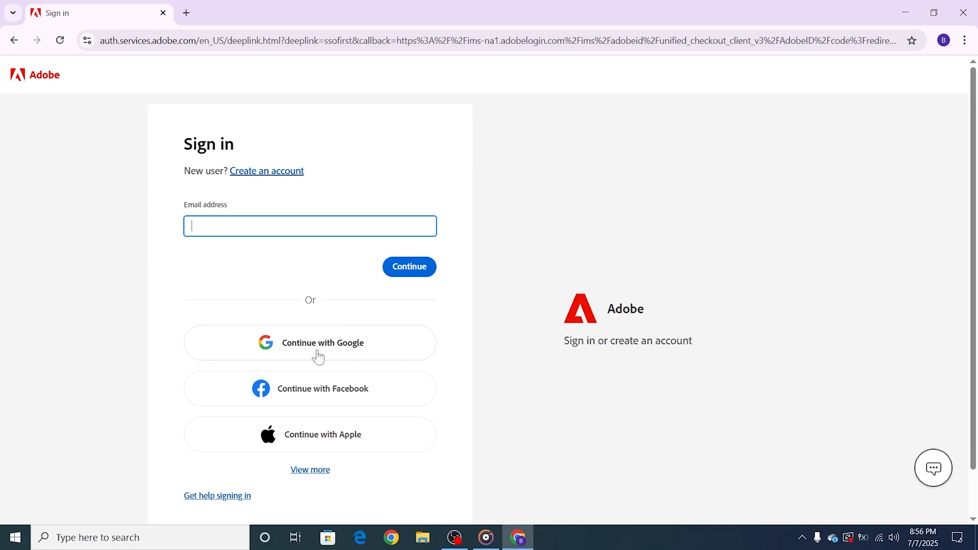
{"action": "left_click", "coordinate": [267, 170]}
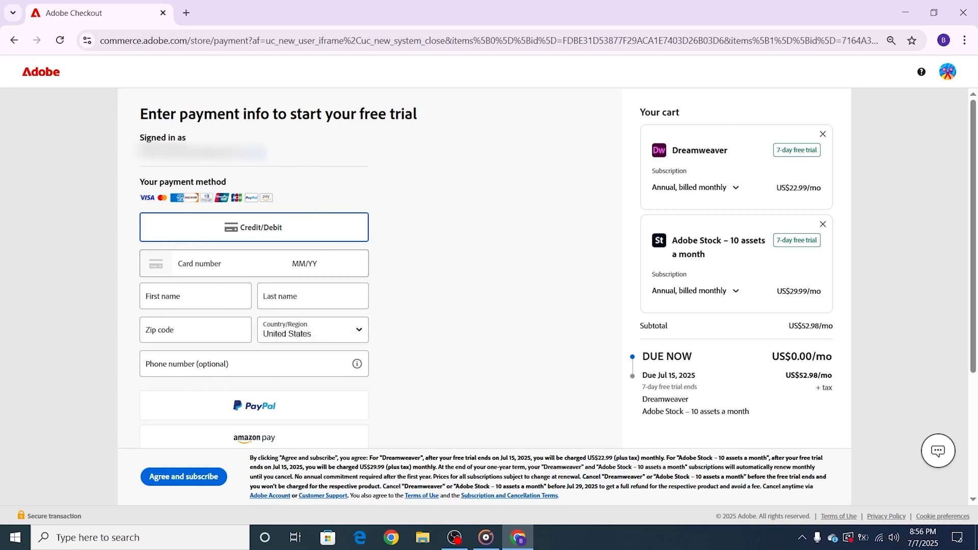
{"action": "mouse_move", "coordinate": [635, 310]}
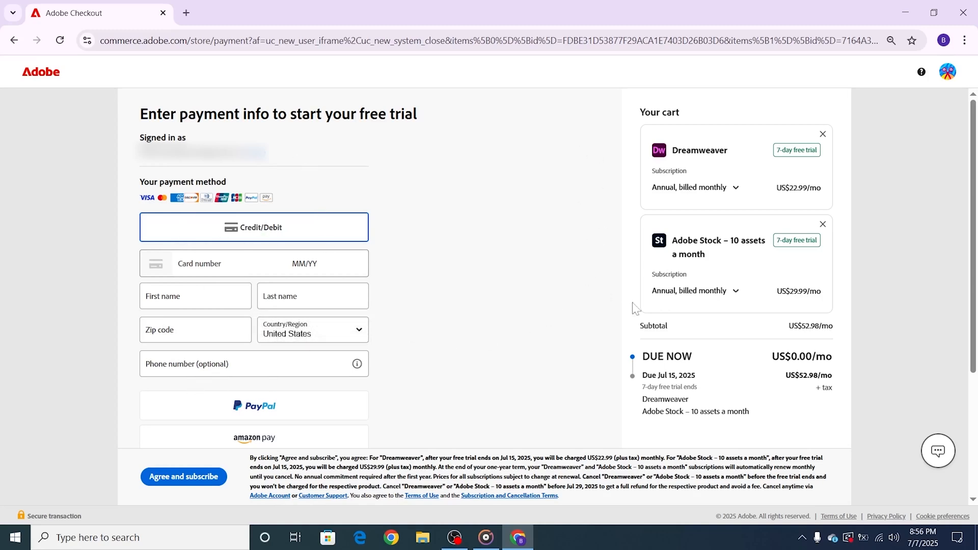
{"action": "mouse_move", "coordinate": [757, 422]}
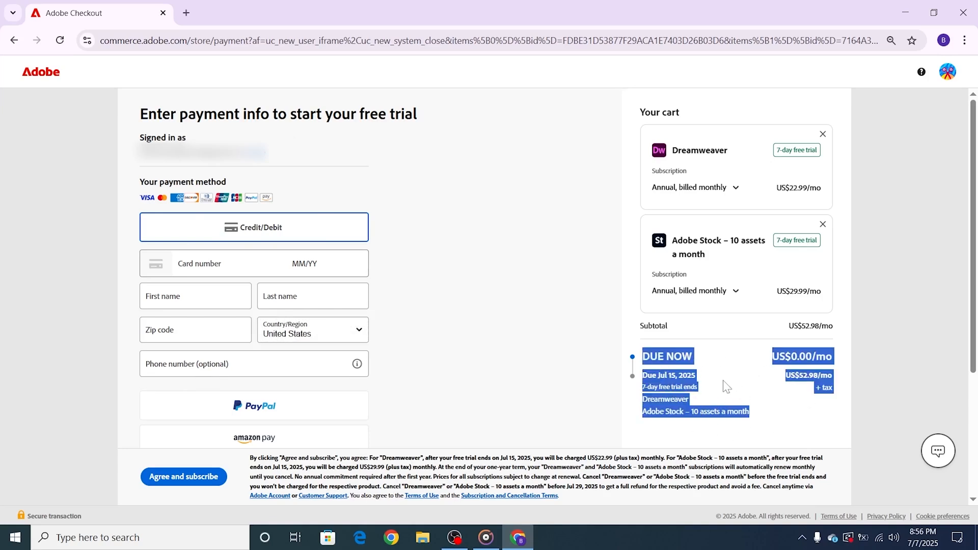
Step: Agree and subscribe, download the Dreamweaver installer, and locate it in the Downloads folder
{"action": "left_click", "coordinate": [184, 476]}
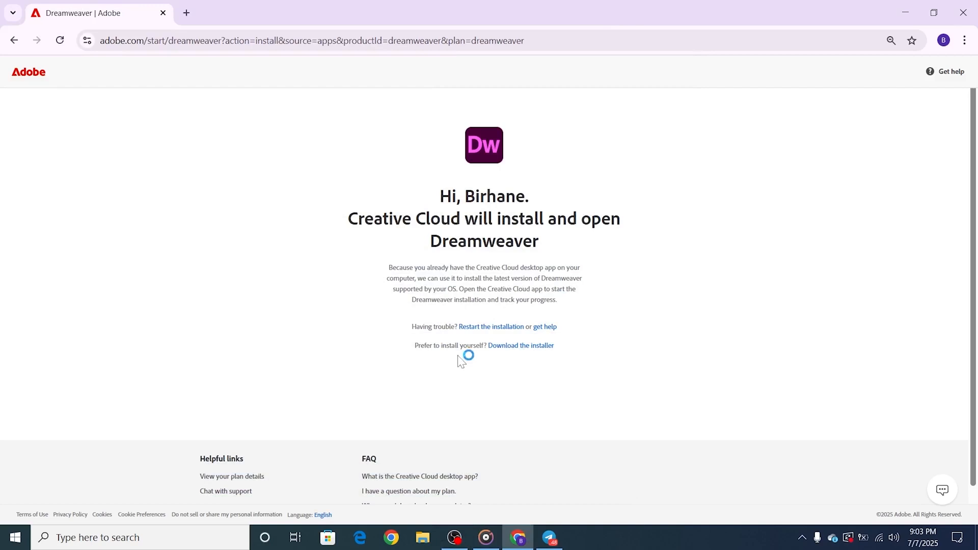
{"action": "mouse_move", "coordinate": [533, 360]}
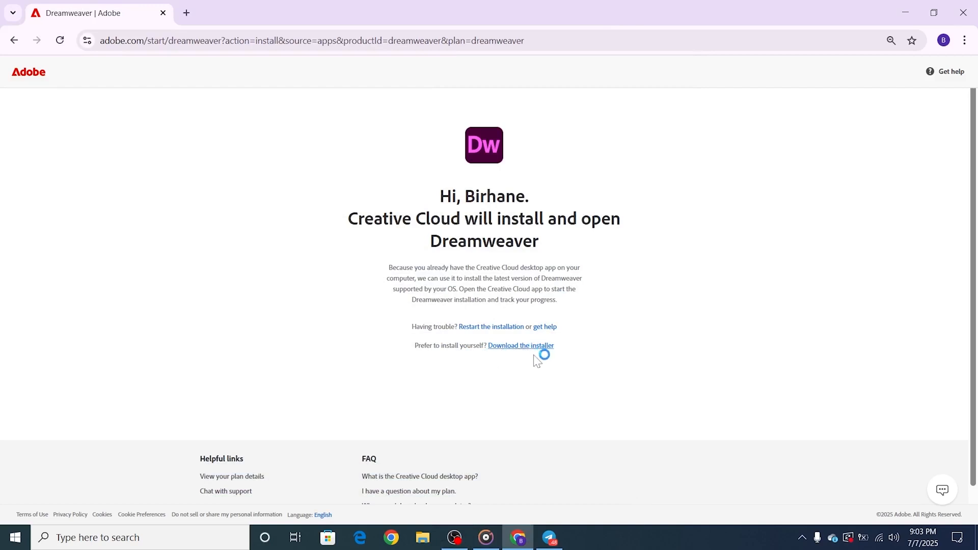
{"action": "left_click", "coordinate": [520, 345]}
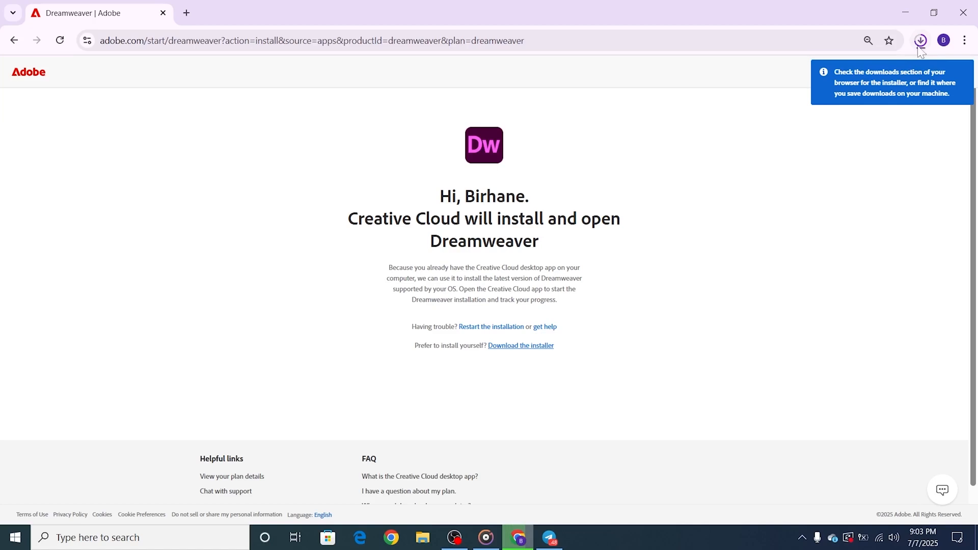
{"action": "left_click", "coordinate": [919, 40]}
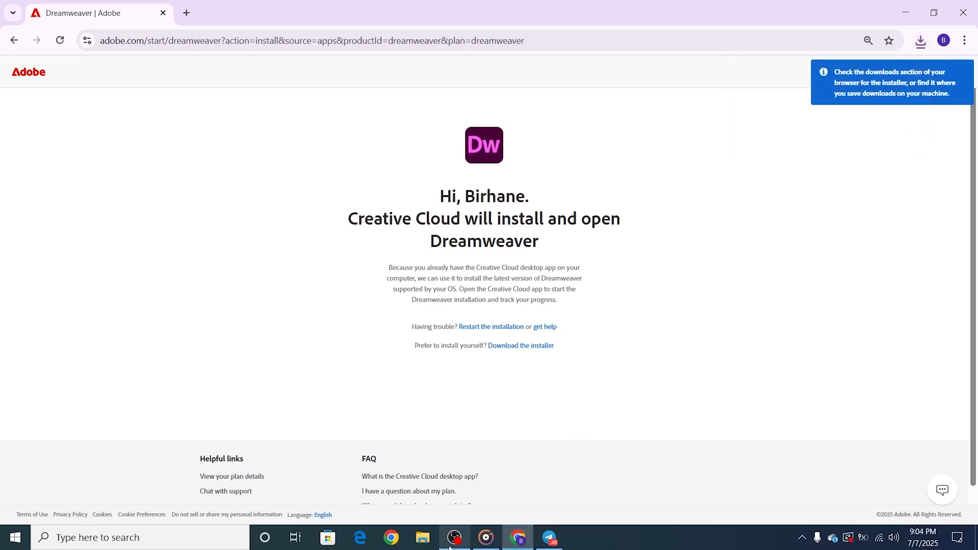
{"action": "left_click", "coordinate": [422, 537]}
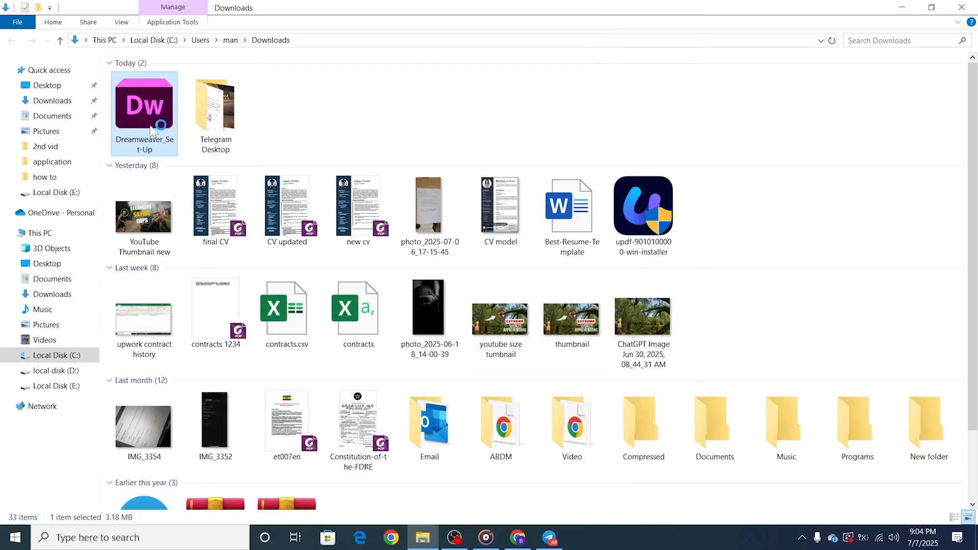
{"action": "mouse_move", "coordinate": [145, 112]}
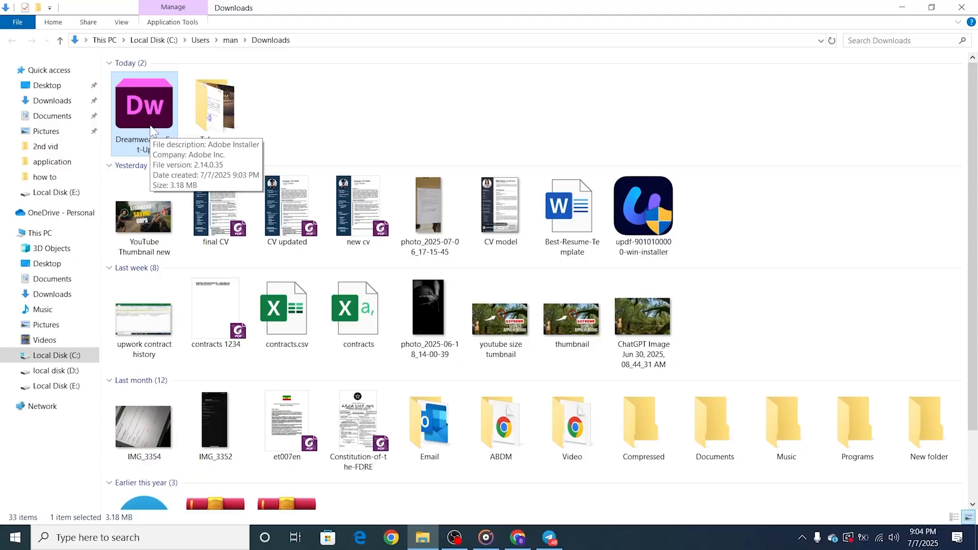
Step: Run Dreamweaver_Set-Up from the Downloads folder
{"action": "double_click", "coordinate": [144, 104]}
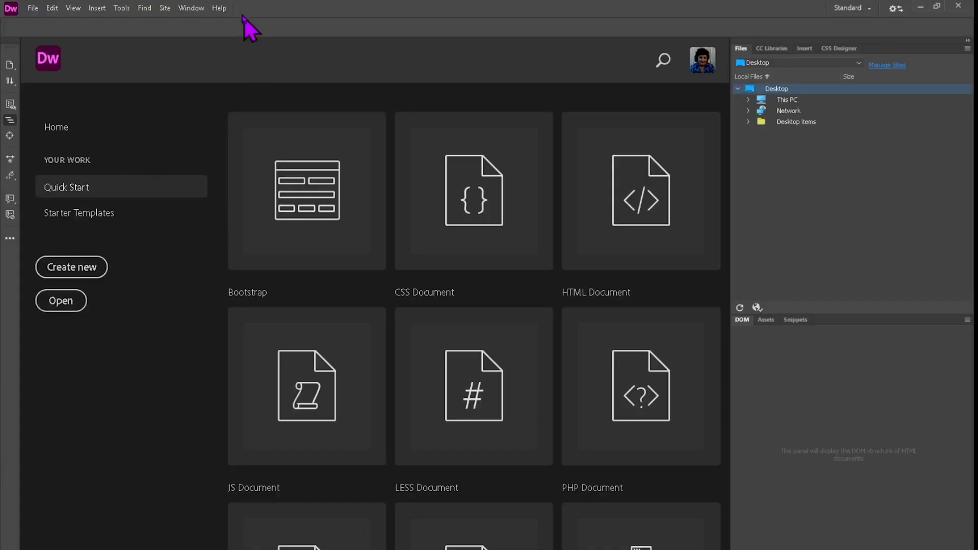
Step: View Help > About Dreamweaver to confirm version 21.2, then close it
{"action": "left_click", "coordinate": [219, 8]}
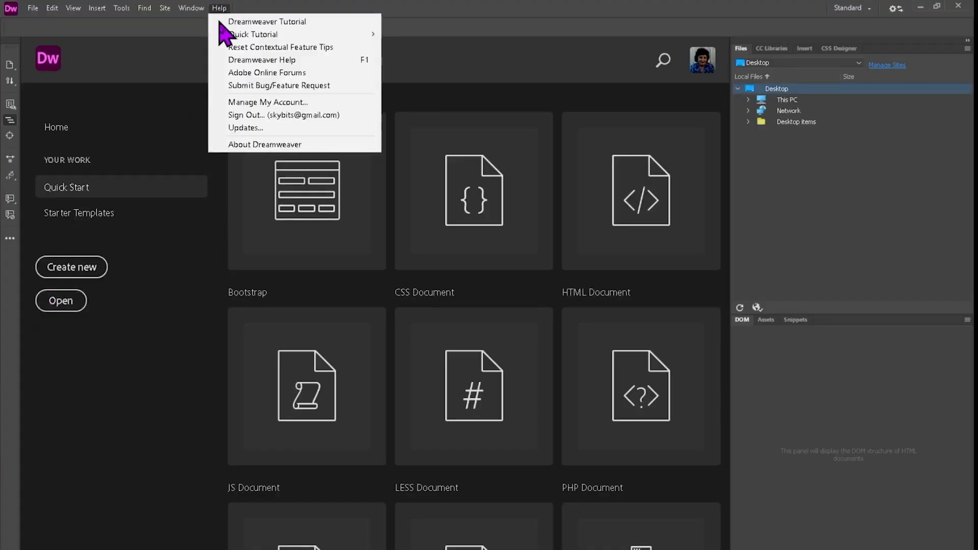
{"action": "left_click", "coordinate": [264, 144]}
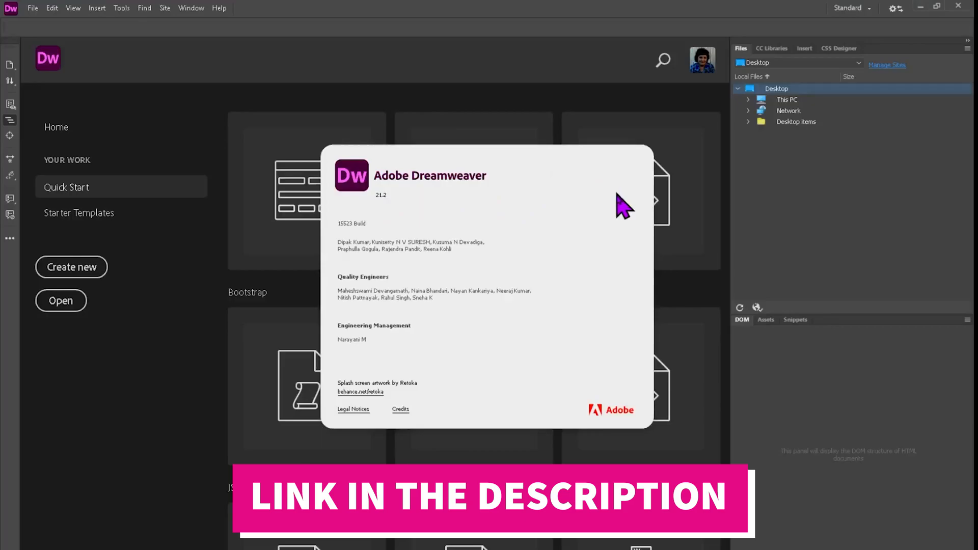
{"action": "left_click", "coordinate": [72, 267]}
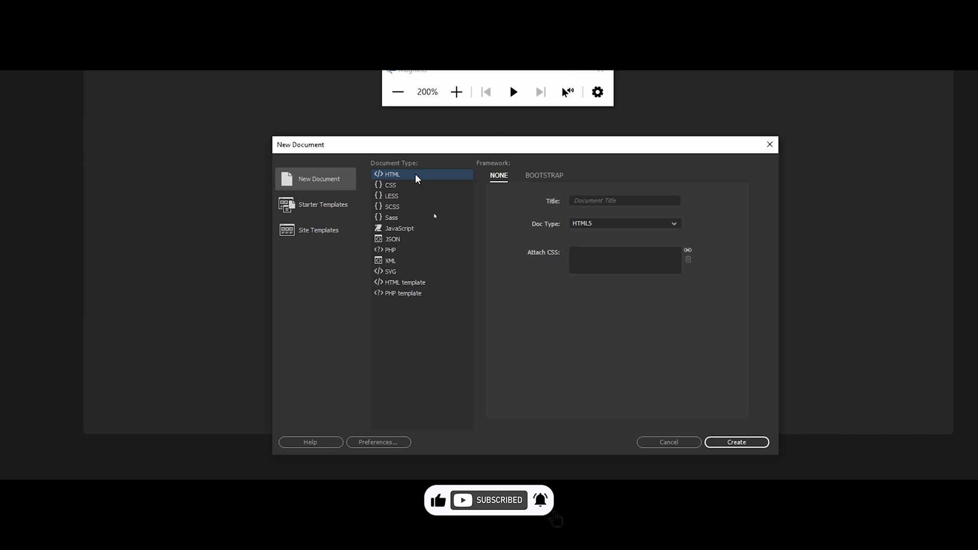
Step: Type 'Dem' as the start of the new HTML document's title
{"action": "type", "text": "Dem"}
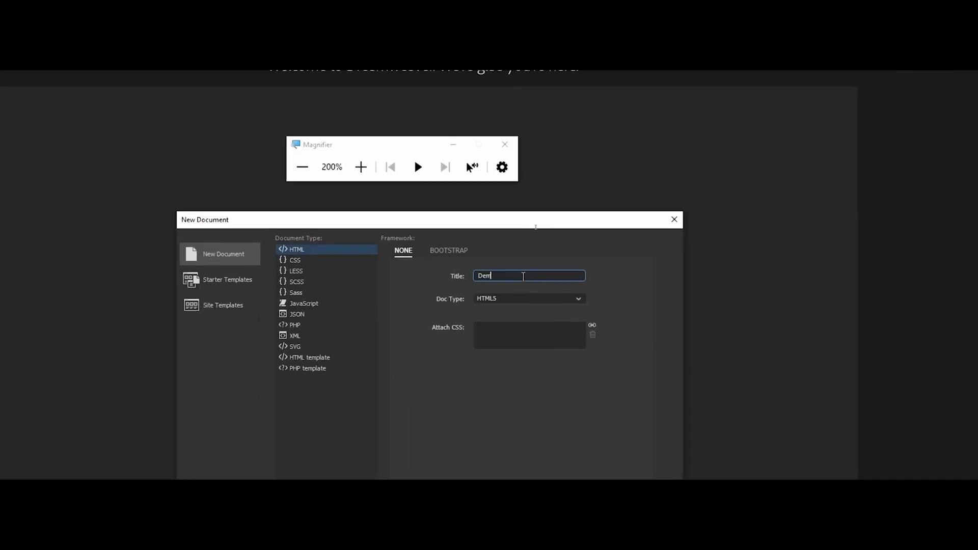